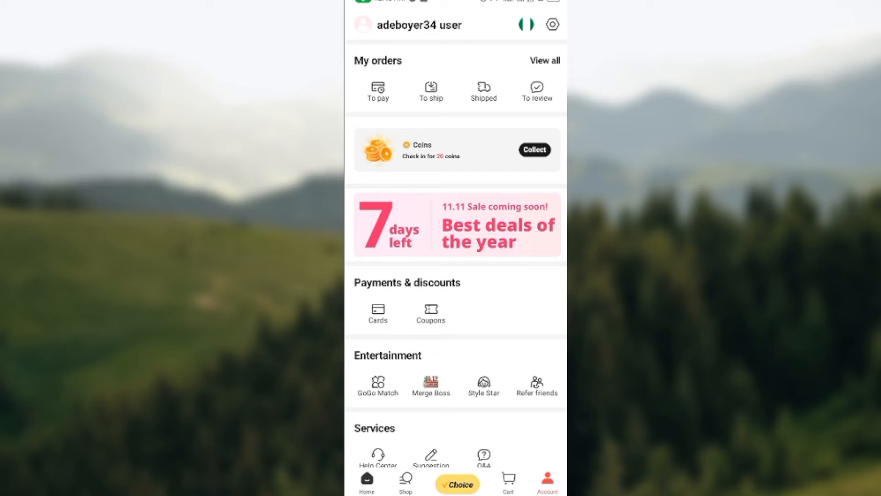
# Go to the Settings page from the Account tab's gear icon
pyautogui.click(552, 24)
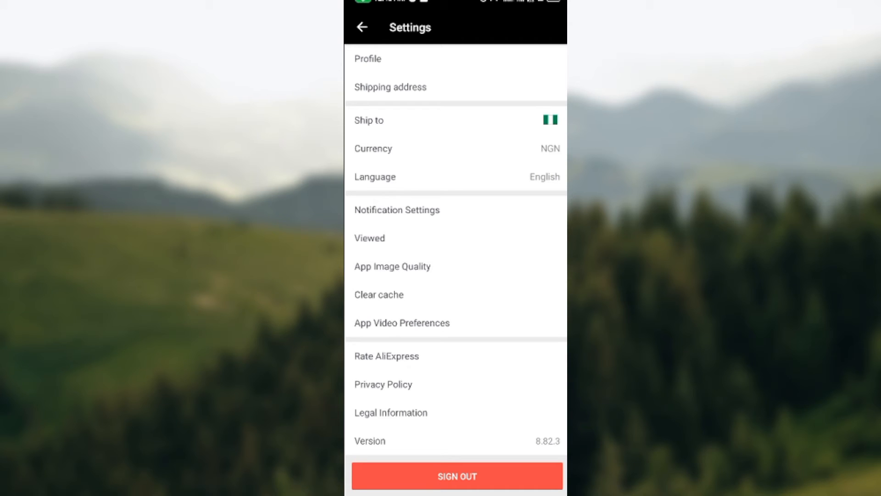
# Enter Notification Settings, where Orders, Promotions, Activities and Interaction messages are all on
pyautogui.click(397, 210)
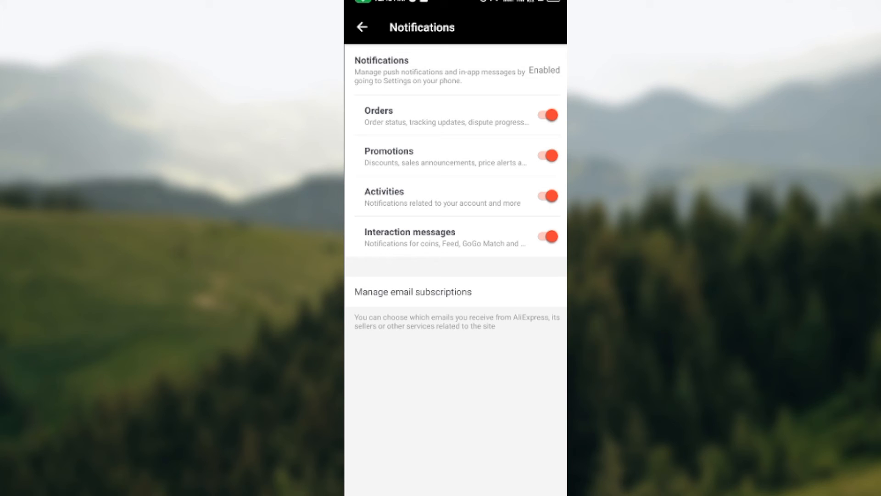
# Switch off Orders notifications, confirm Disable, and return to Settings
pyautogui.click(544, 115)
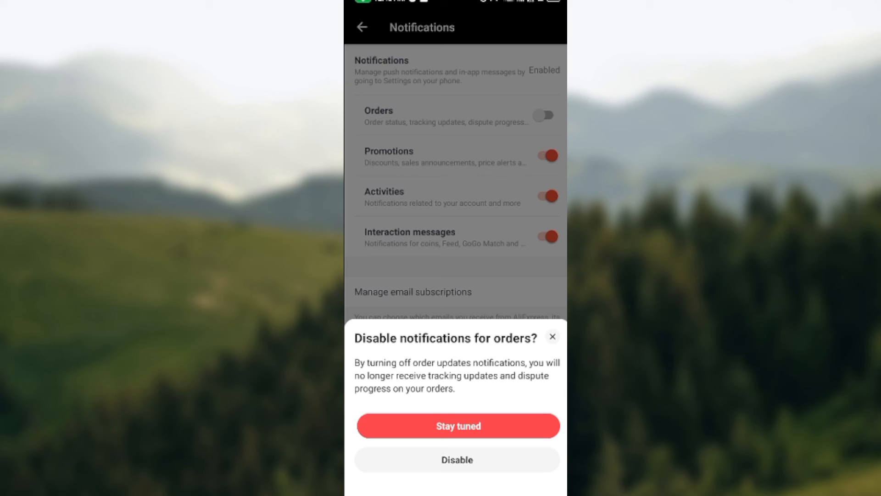
pyautogui.click(457, 460)
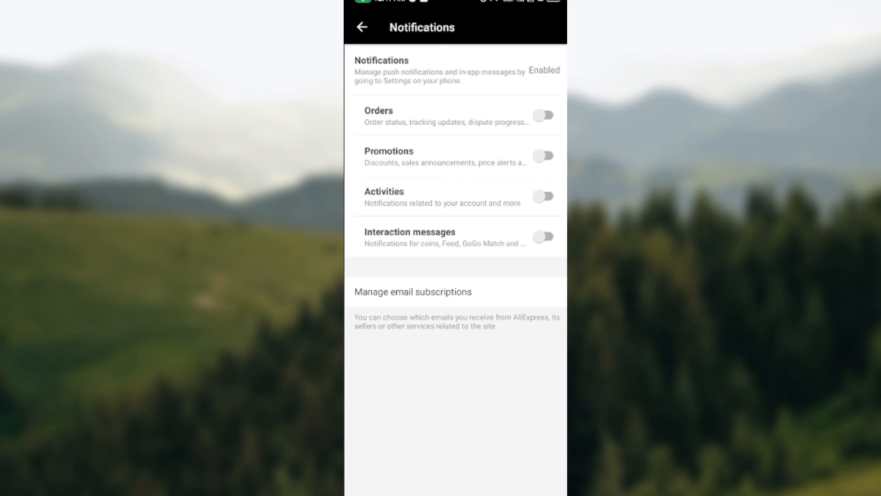
pyautogui.click(361, 27)
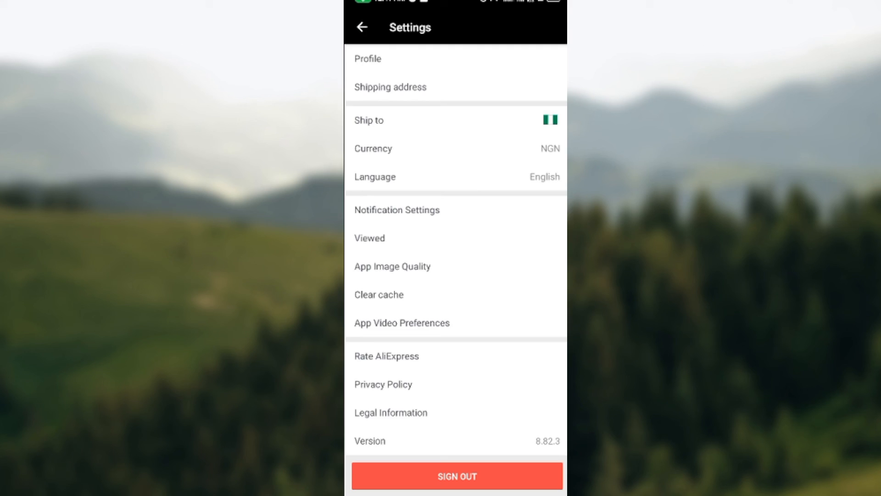